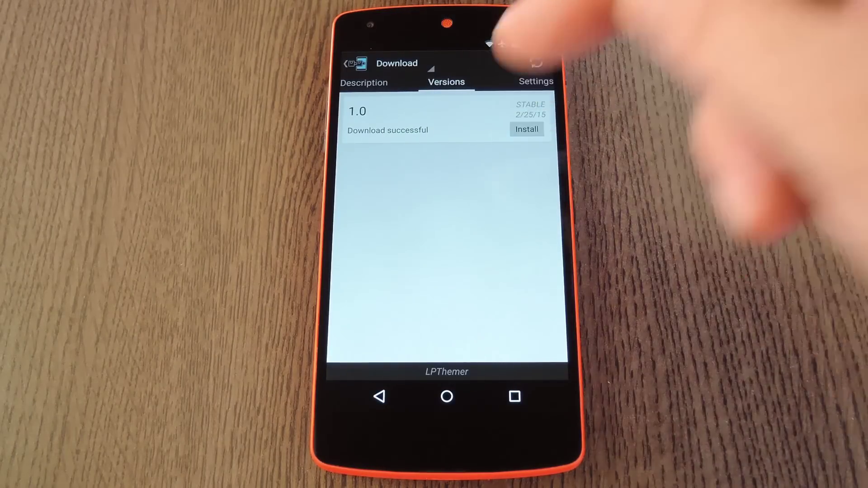
# Install the downloaded Lollipop Theme version 1.0 from the Versions list
pyautogui.click(526, 128)
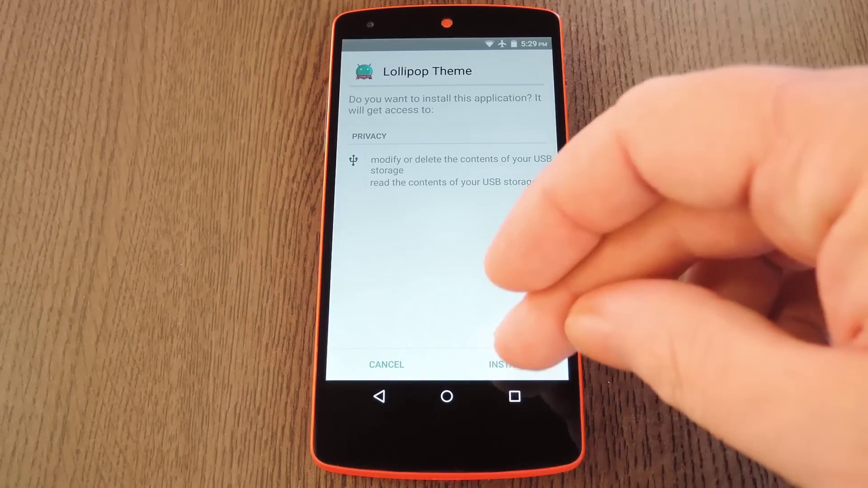
# Confirm the Lollipop Theme package installation with its storage permissions
pyautogui.click(508, 365)
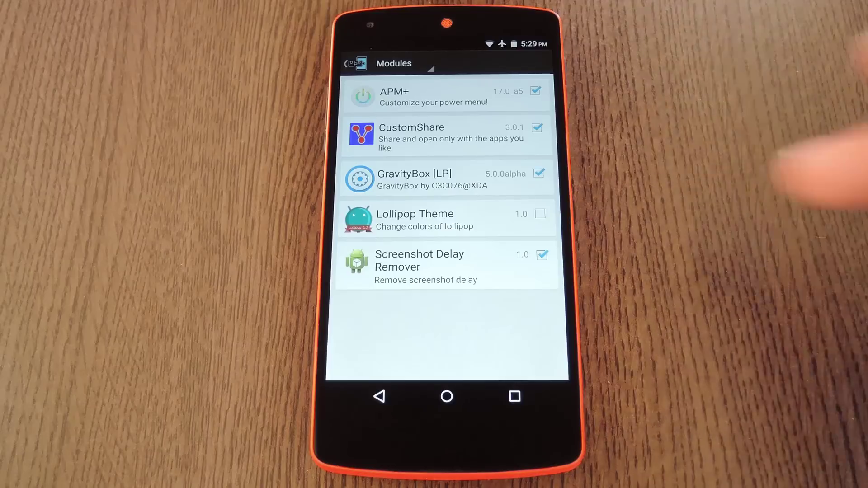
# Enable the Lollipop Theme module and confirm a soft reboot from Framework
pyautogui.click(540, 214)
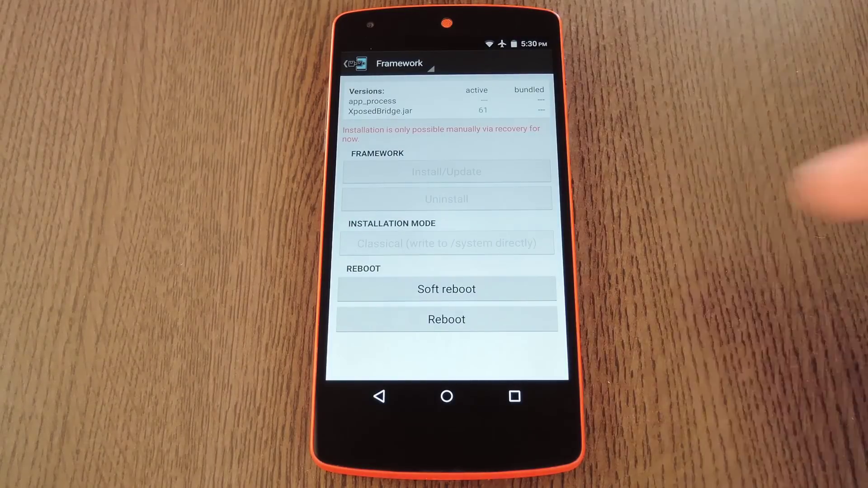
pyautogui.click(447, 290)
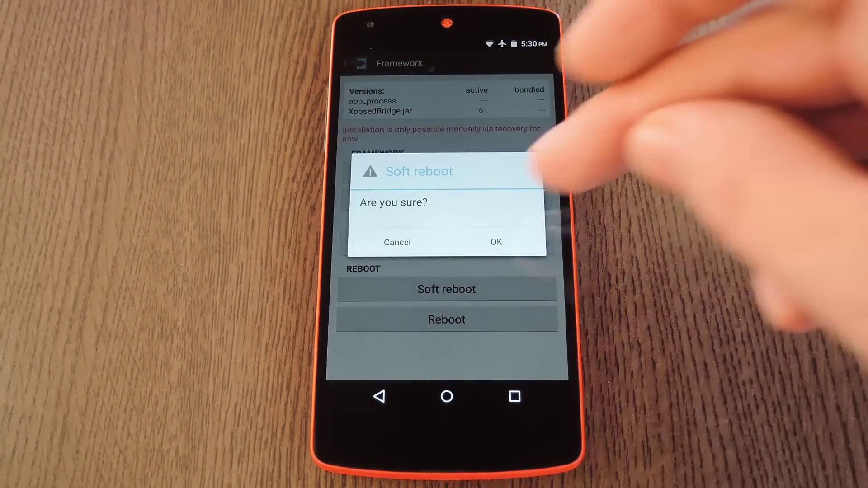
pyautogui.click(495, 243)
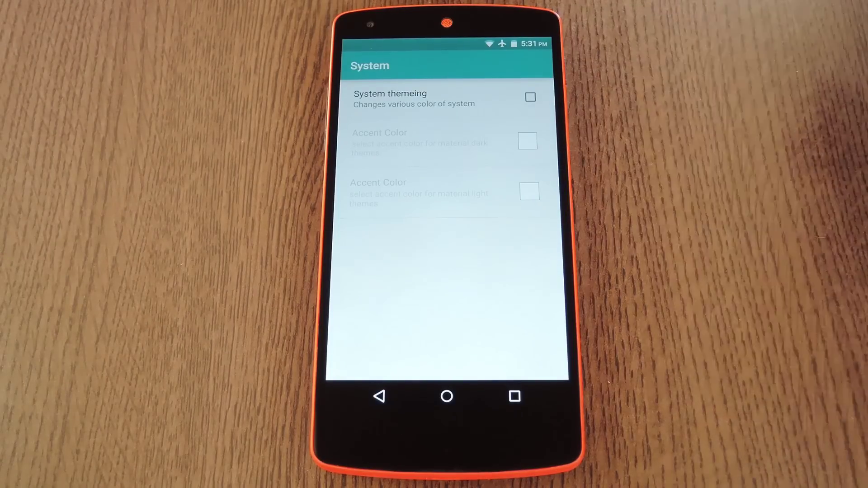
# Enable System themeing so the dark and light accent colour options unlock
pyautogui.click(529, 96)
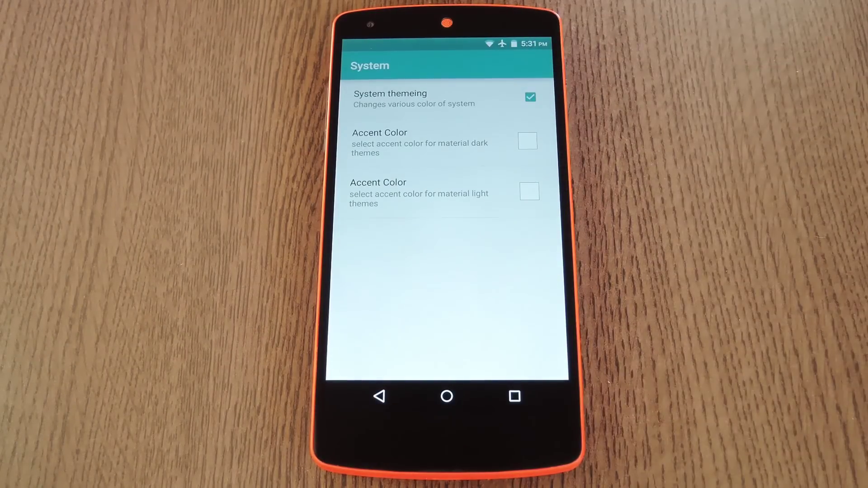